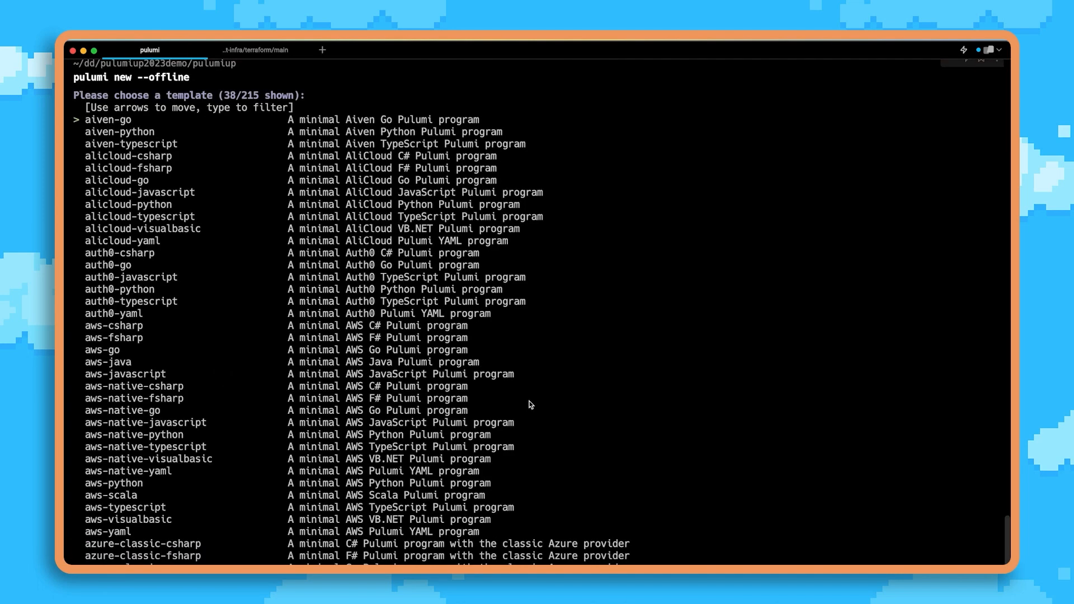
mouse_move(255, 108)
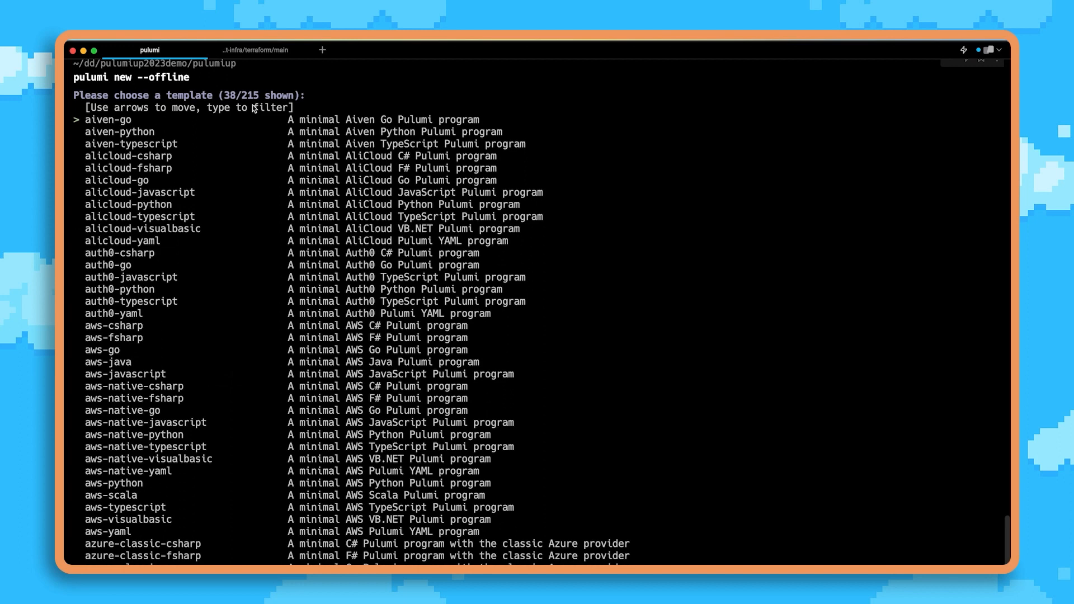
mouse_move(85, 528)
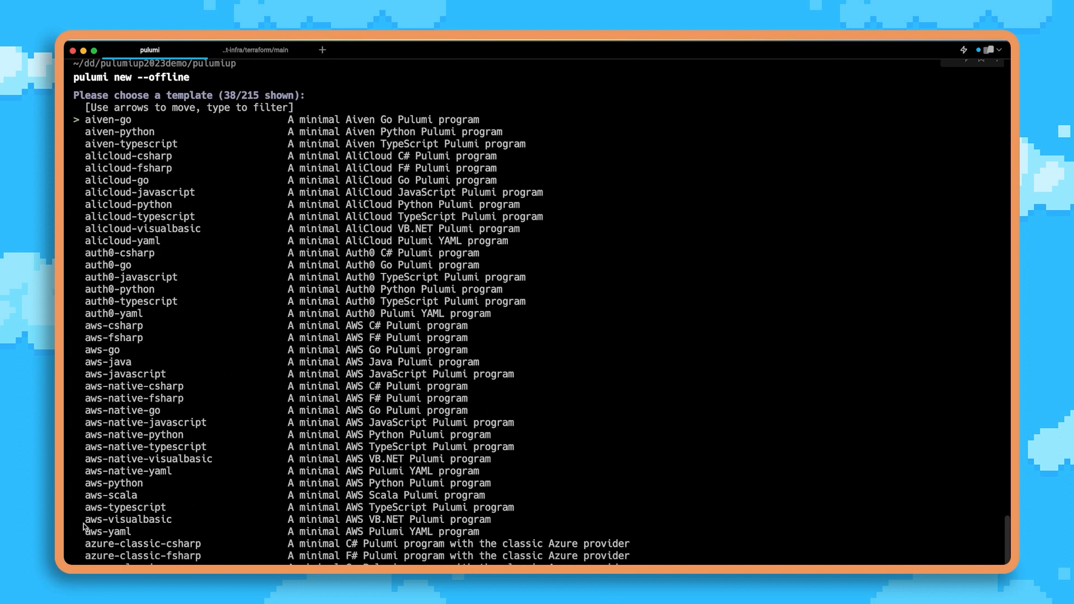
mouse_move(92, 513)
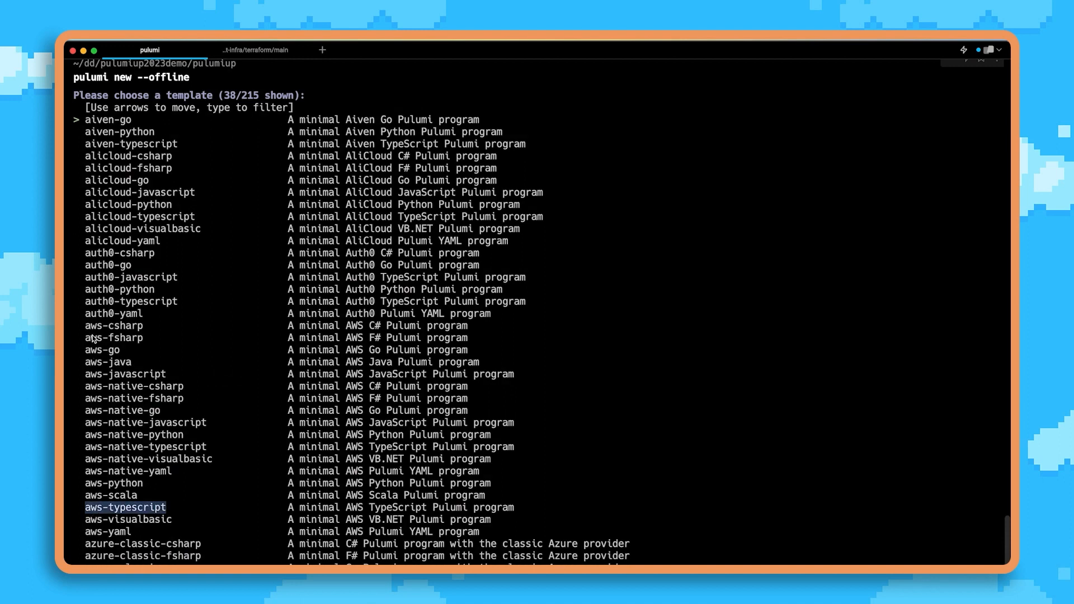
mouse_move(154, 217)
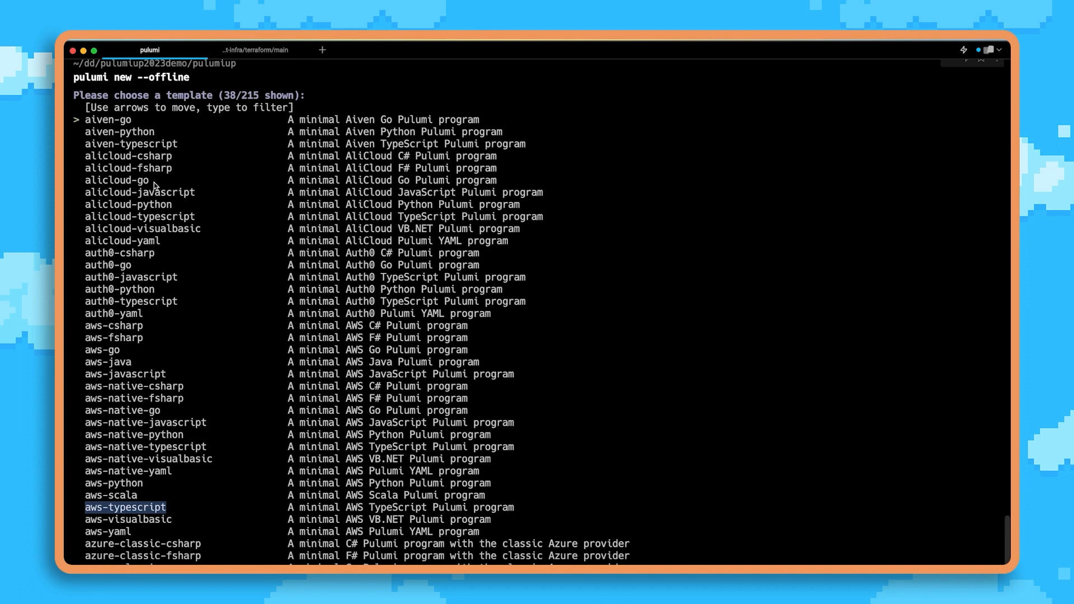
mouse_move(152, 238)
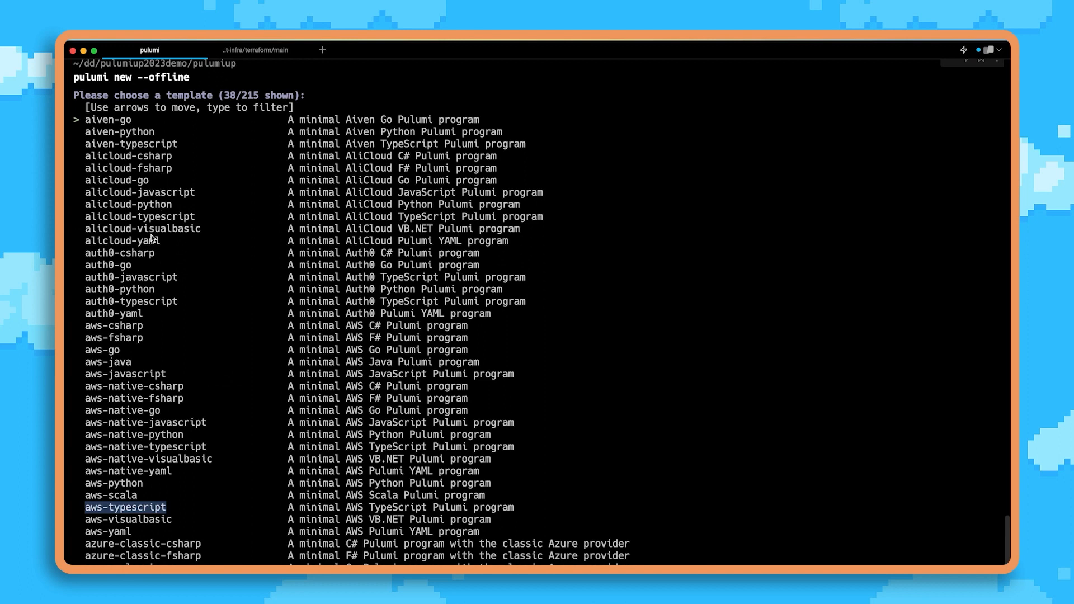
Step: Start the pulumiup2023 project from the container-azure-python template, accepting defaults to install dependencies
type("container-a")
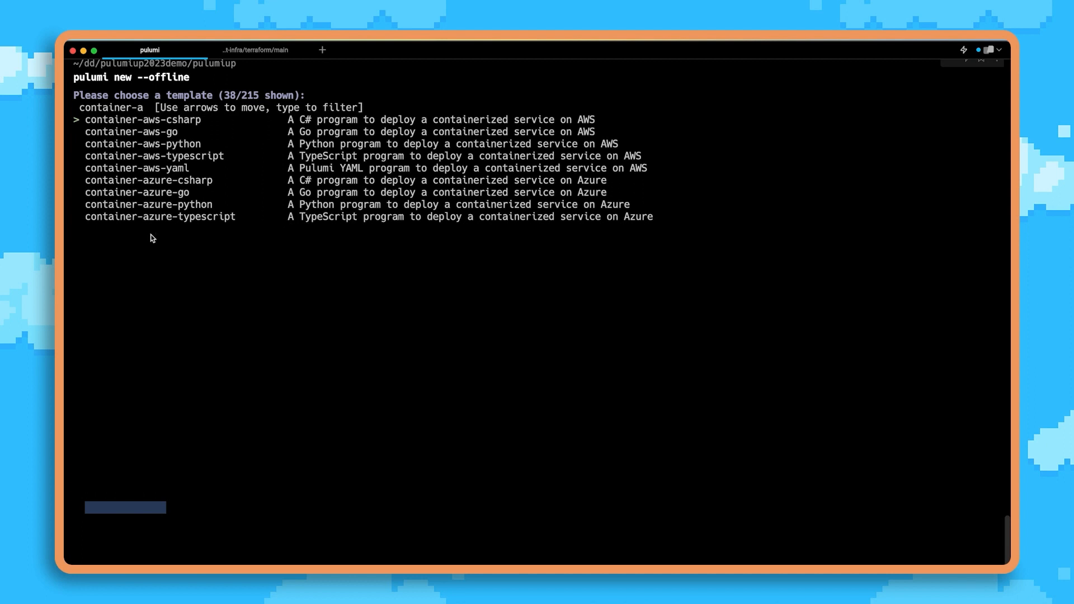
type("container-azure-python")
type("pul")
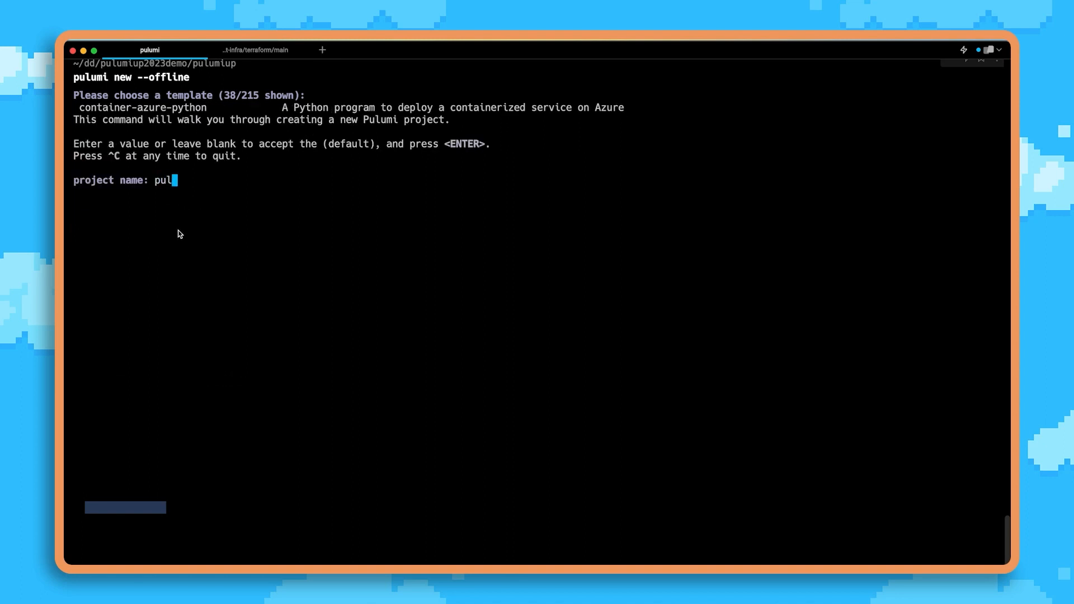
type("umiup2023")
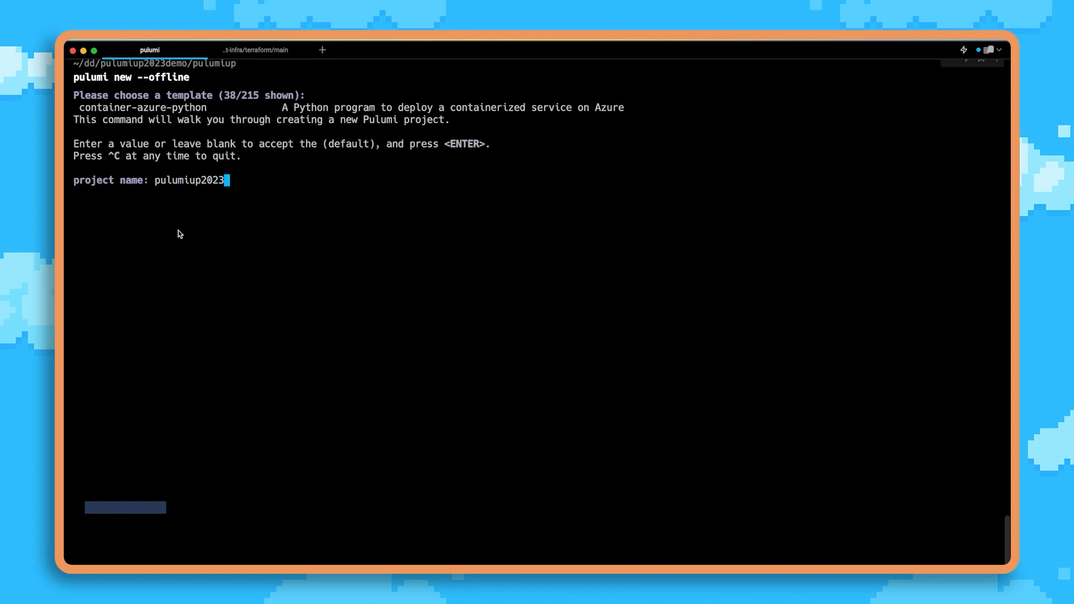
key("enter")
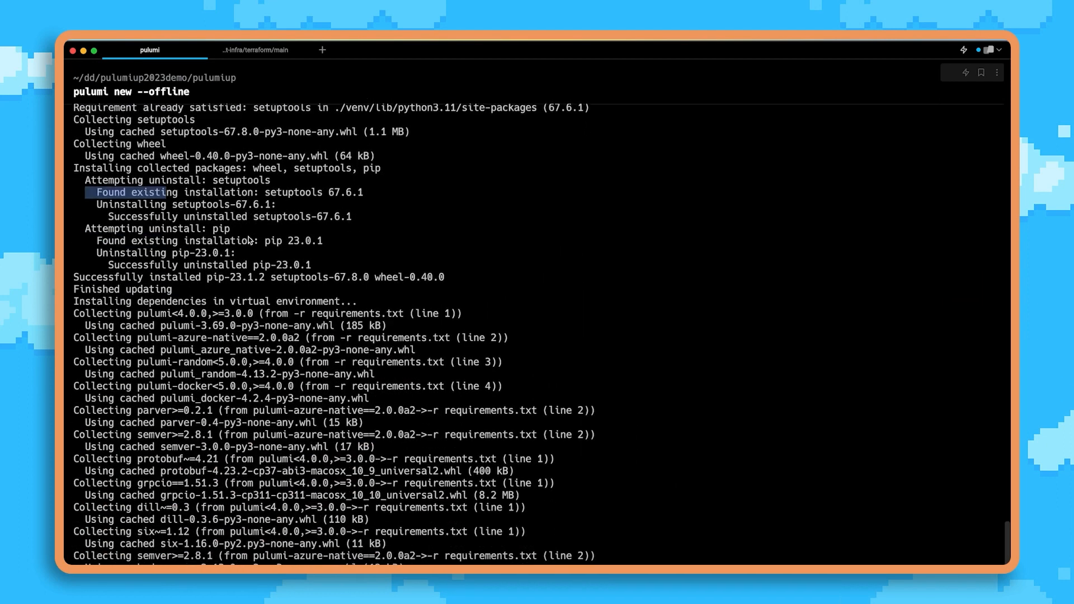
Step: Switch to VS Code and view requirements.txt and the __main__.py Azure container program
key("cmd+tab")
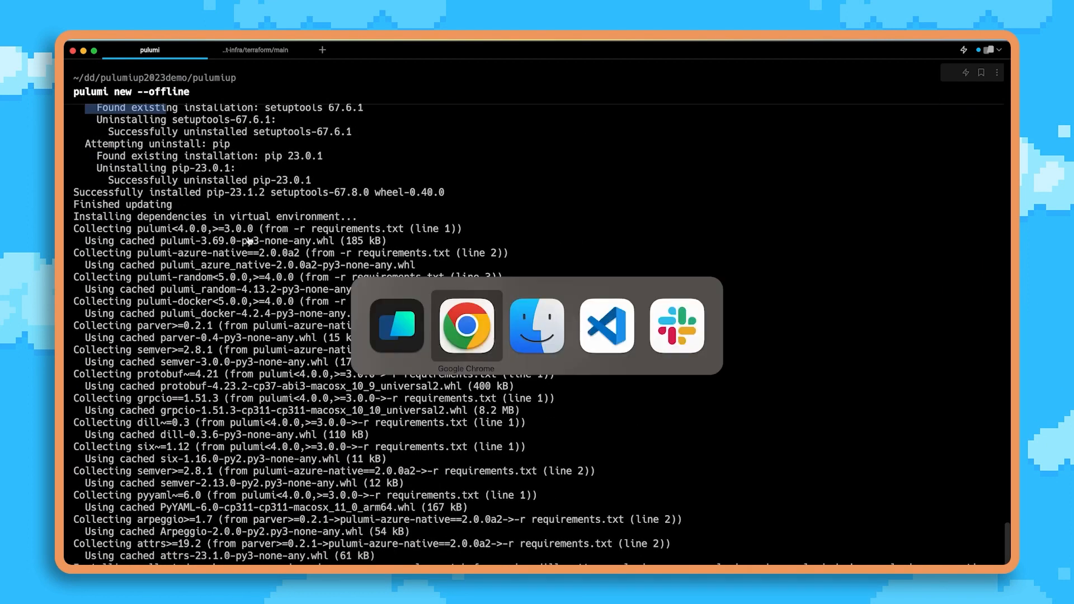
left_click(605, 326)
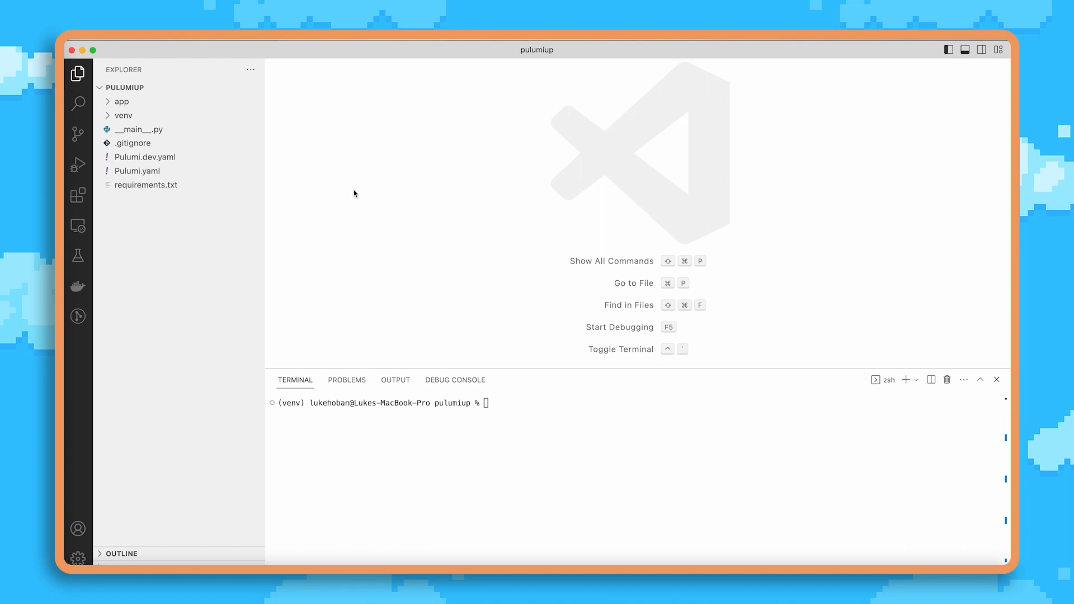
left_click(146, 185)
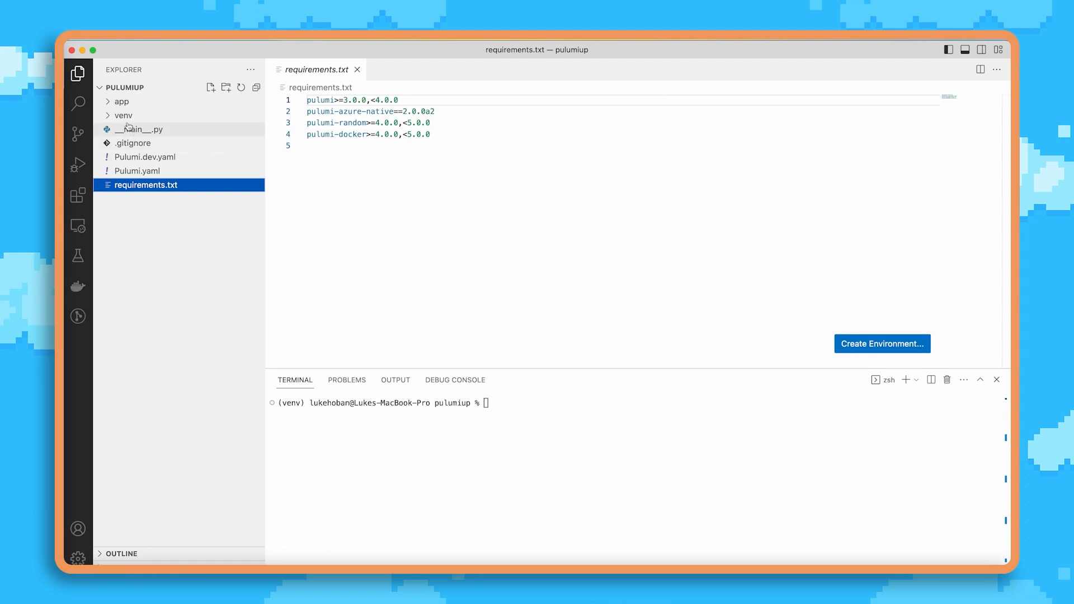
left_click(139, 129)
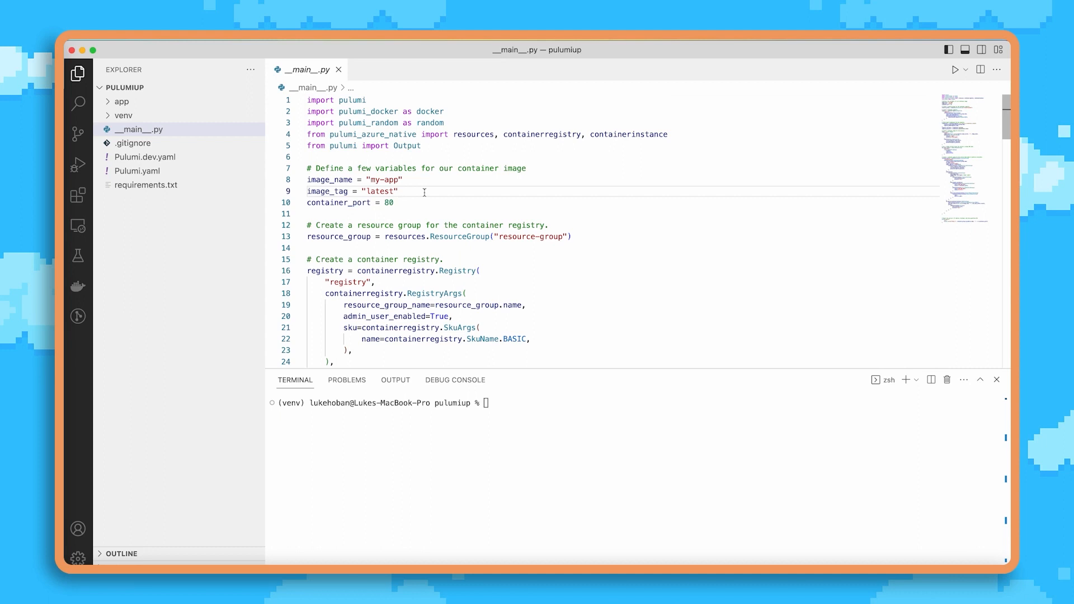
mouse_move(514, 443)
type("pulumi up")
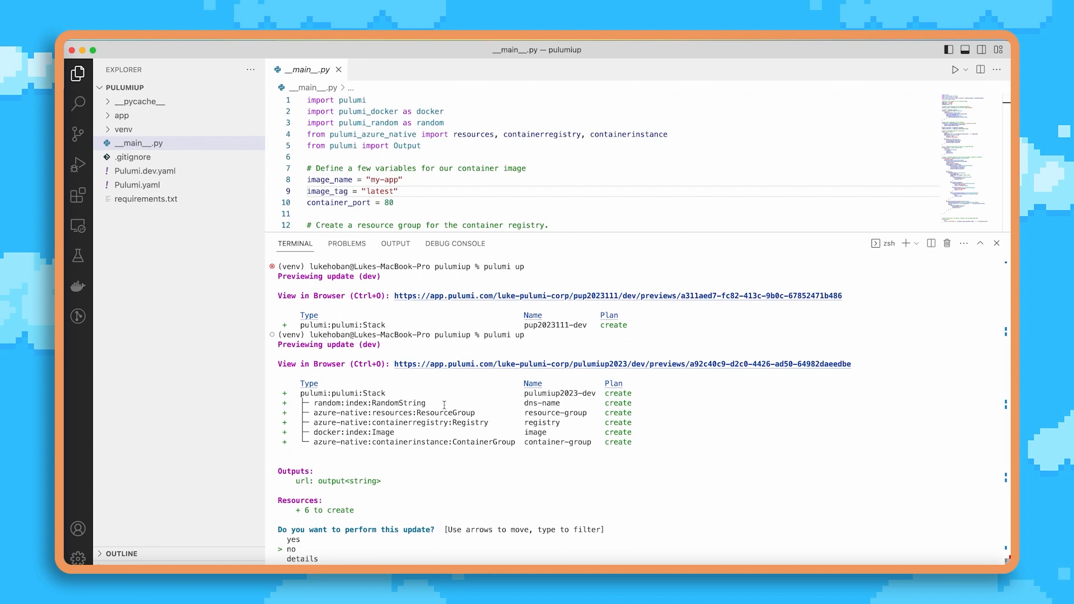
Step: Run pulumi up and review the preview of six resources to create
double_click(394, 412)
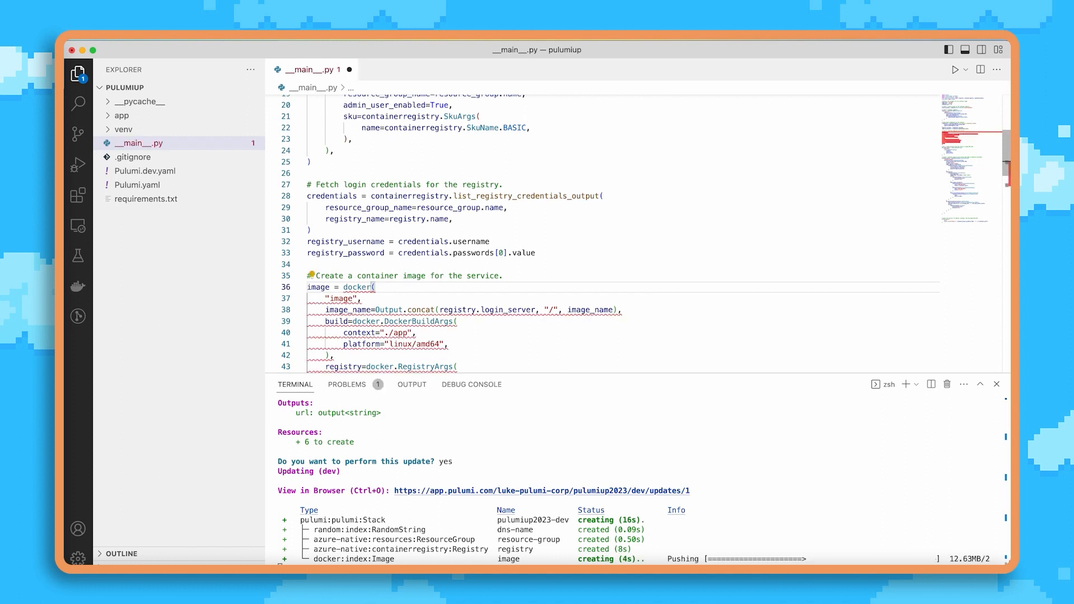
Step: Retype Image after docker. to reach the Docker Image class definition in image.py
type("I")
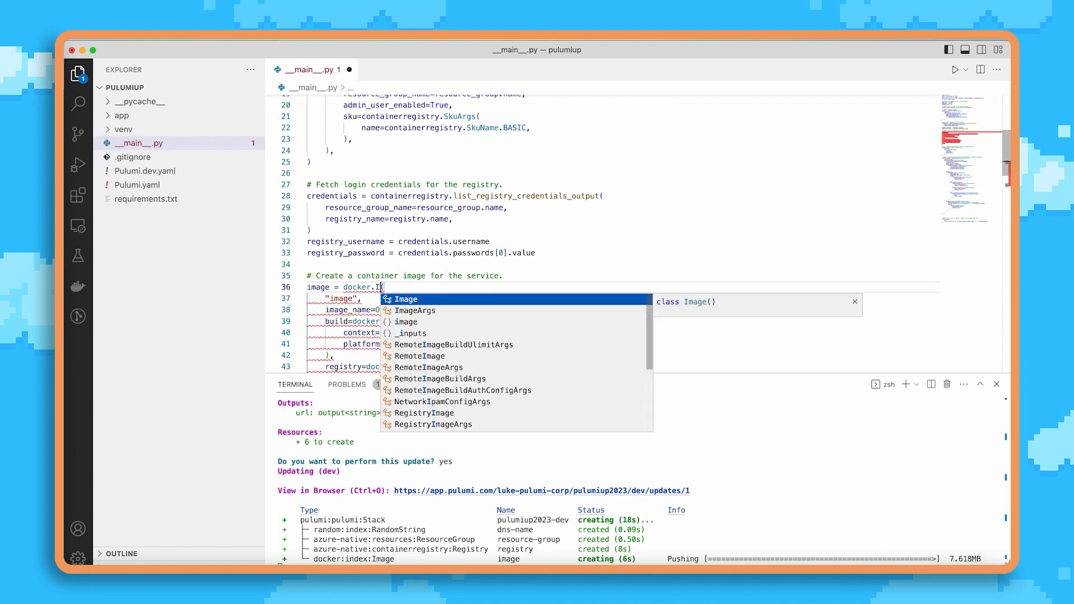
type("a")
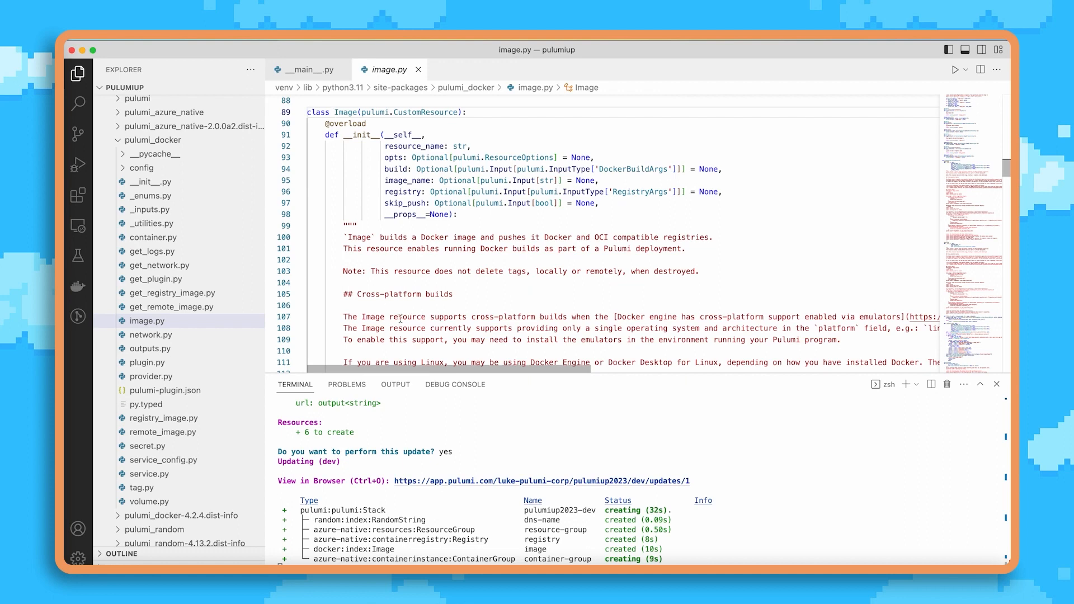
Step: Scroll through image.py, then return to the __main__.py tab
scroll("down", 3)
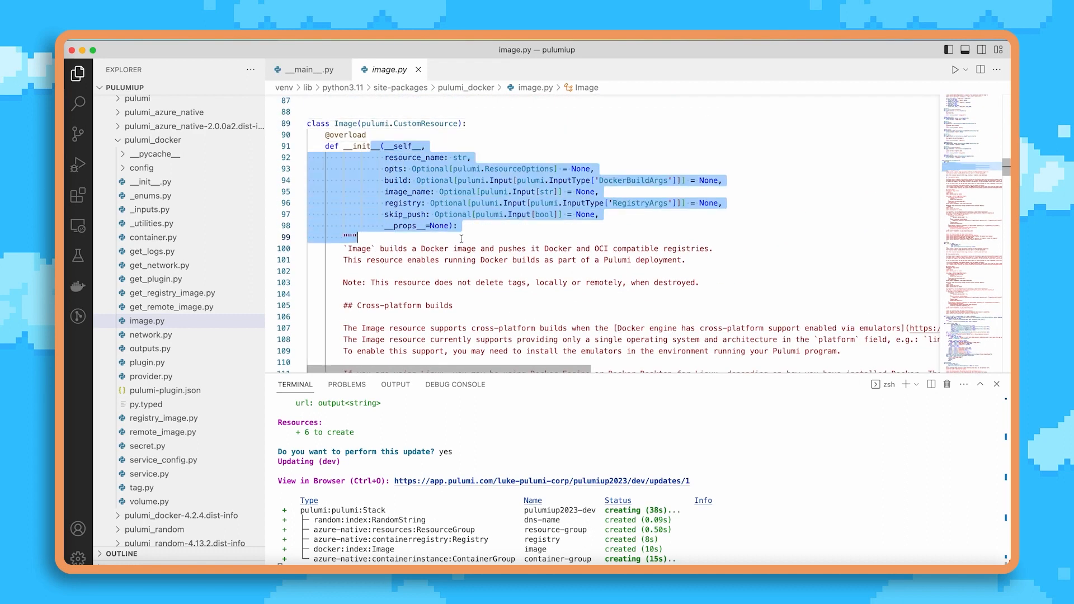
left_click(307, 69)
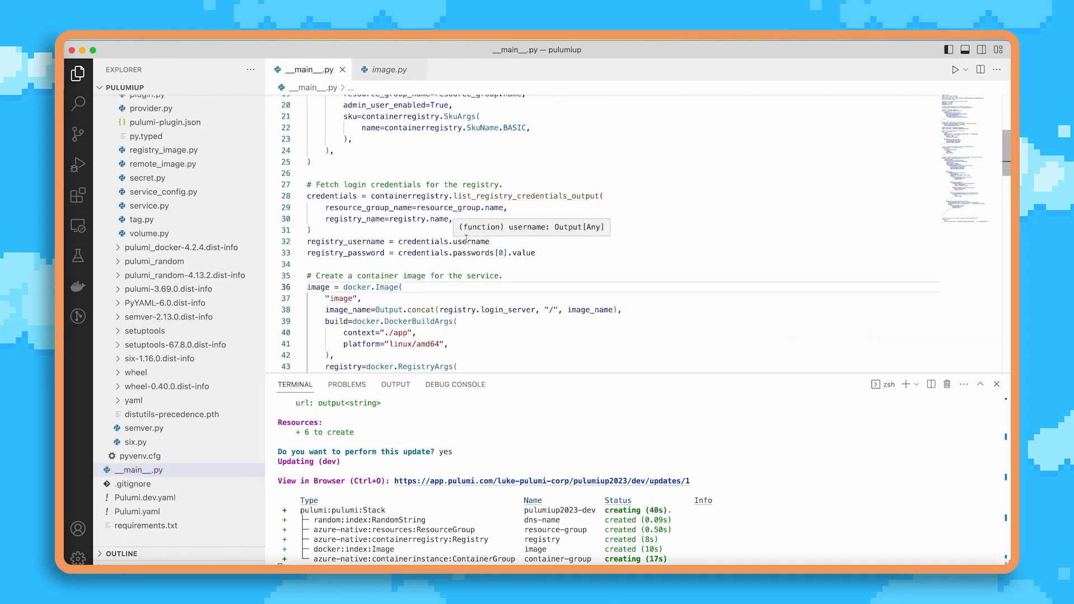
Step: Set admin_user_enabled=True on line 20 and save __main__.py
scroll("down", 3)
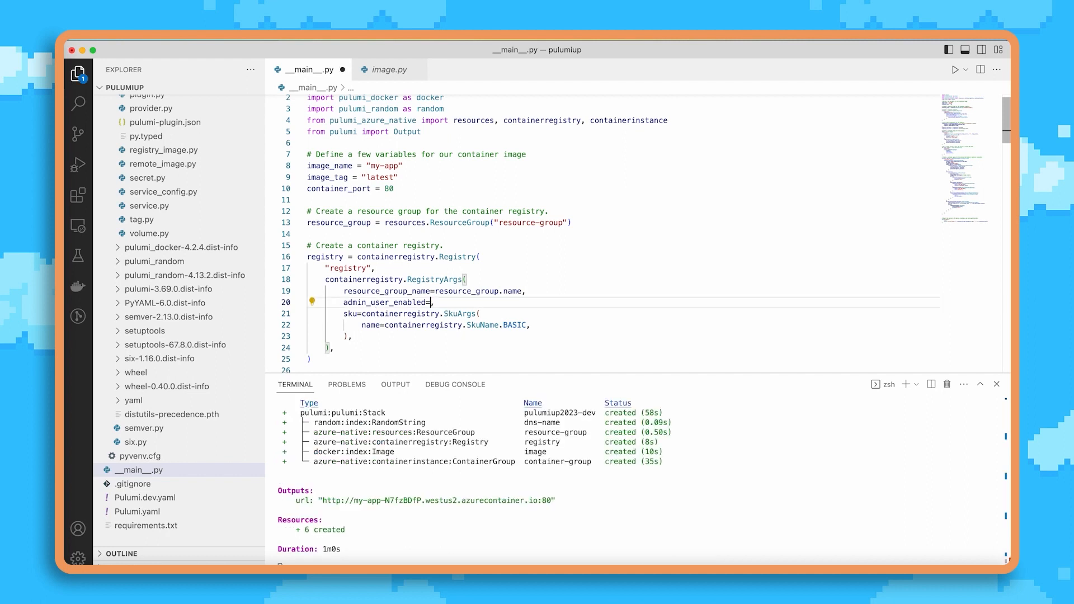
type("\"true\"")
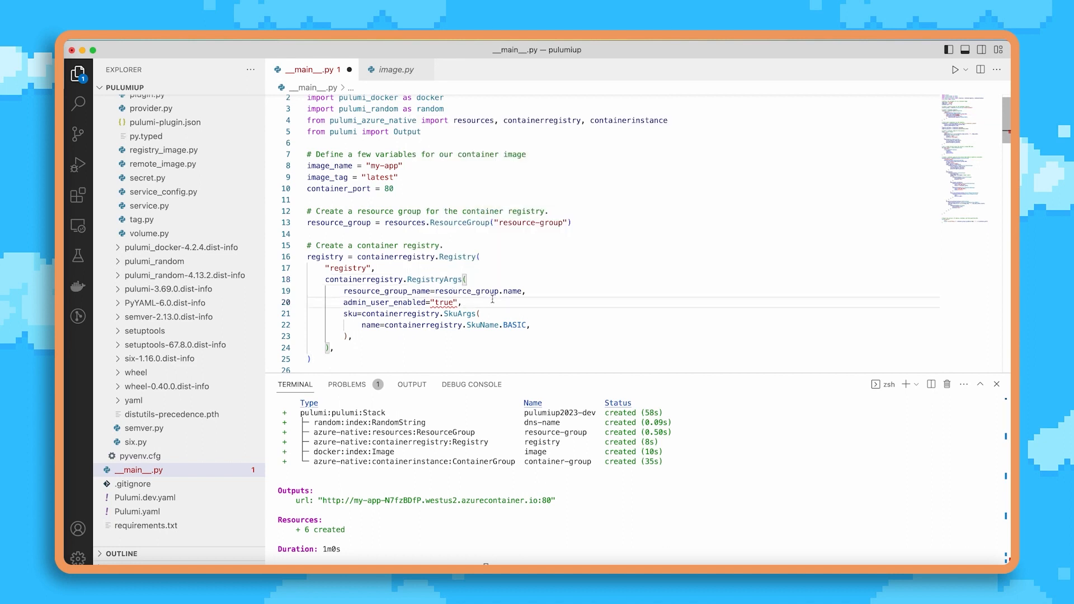
type("True")
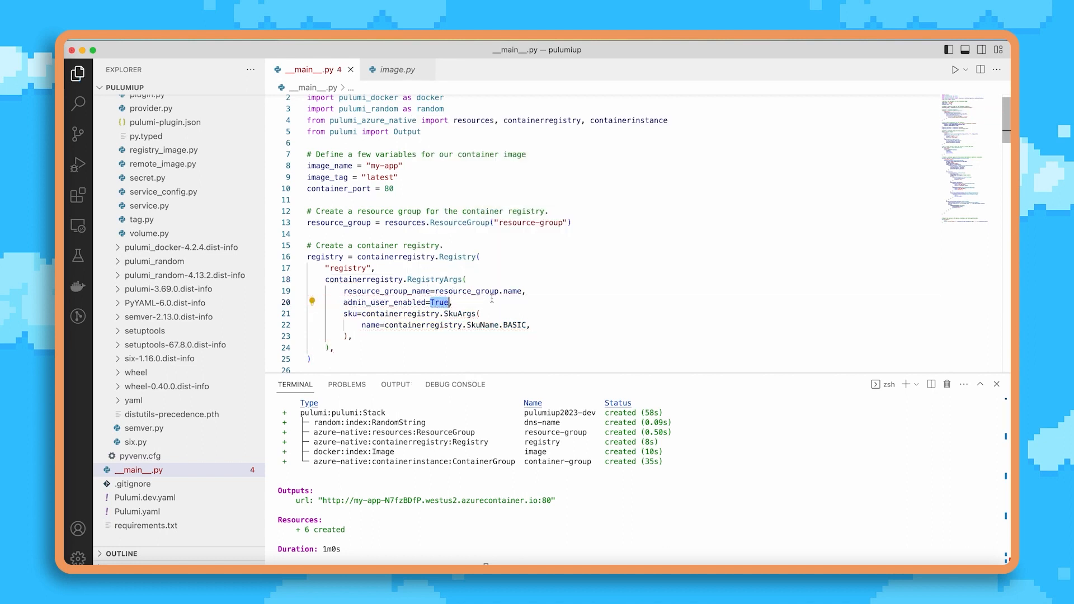
key("cmd+s")
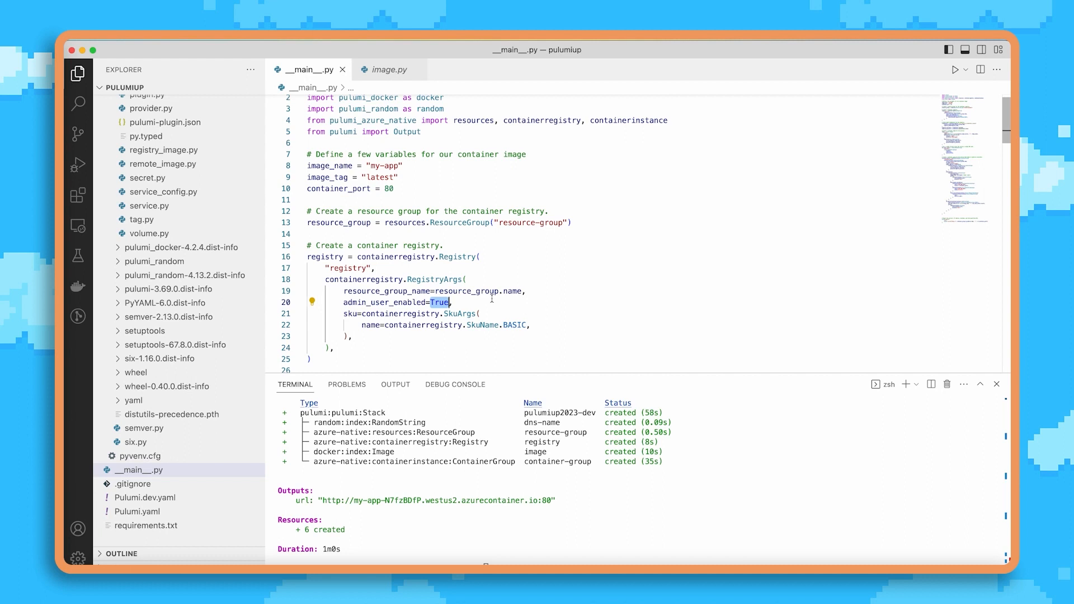
left_click(480, 313)
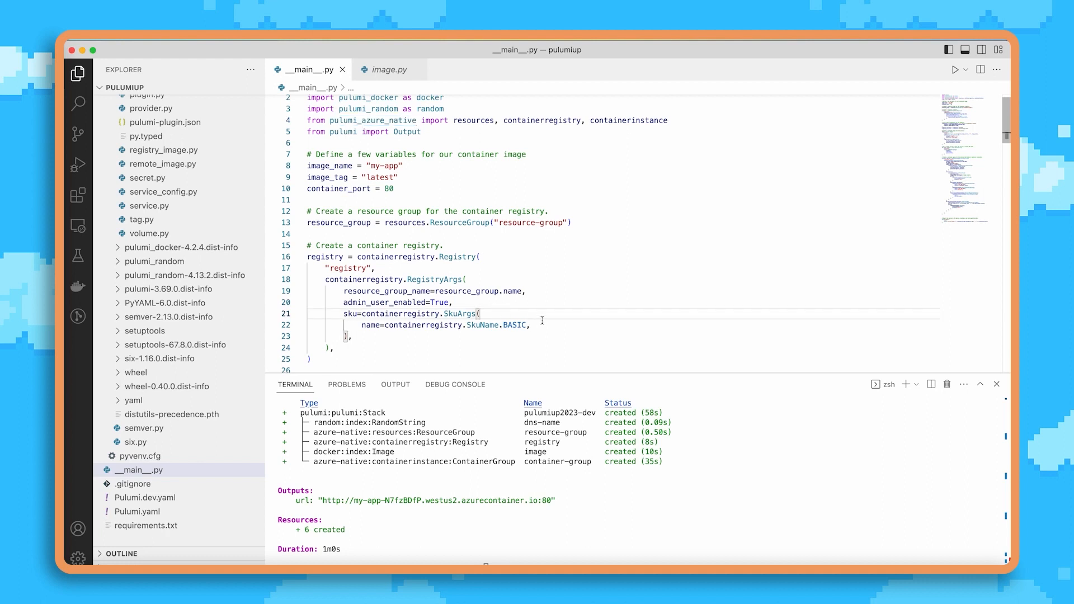
mouse_move(515, 324)
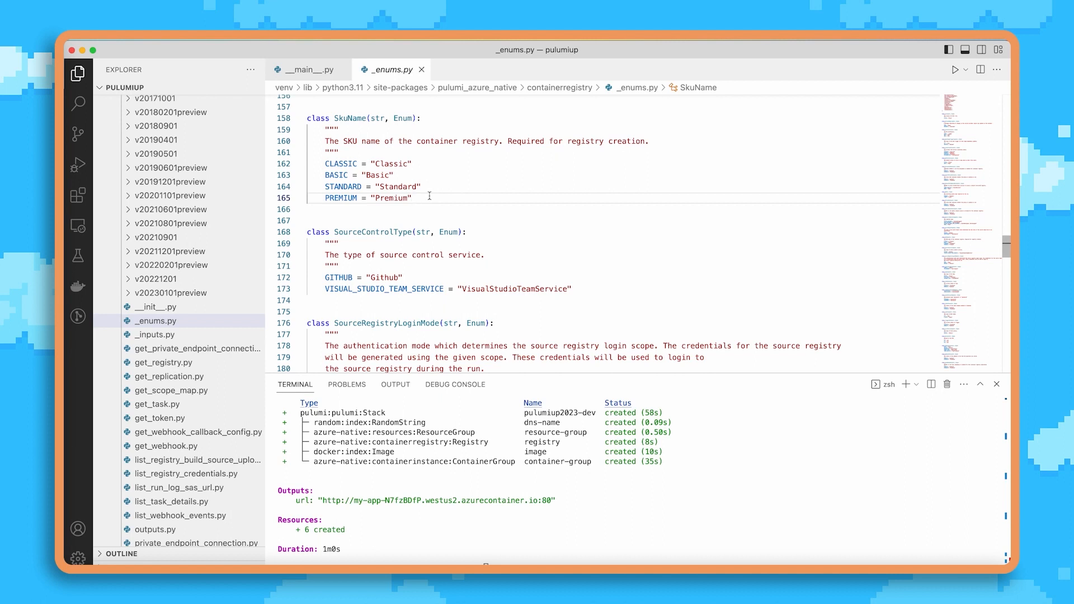
mouse_move(383, 150)
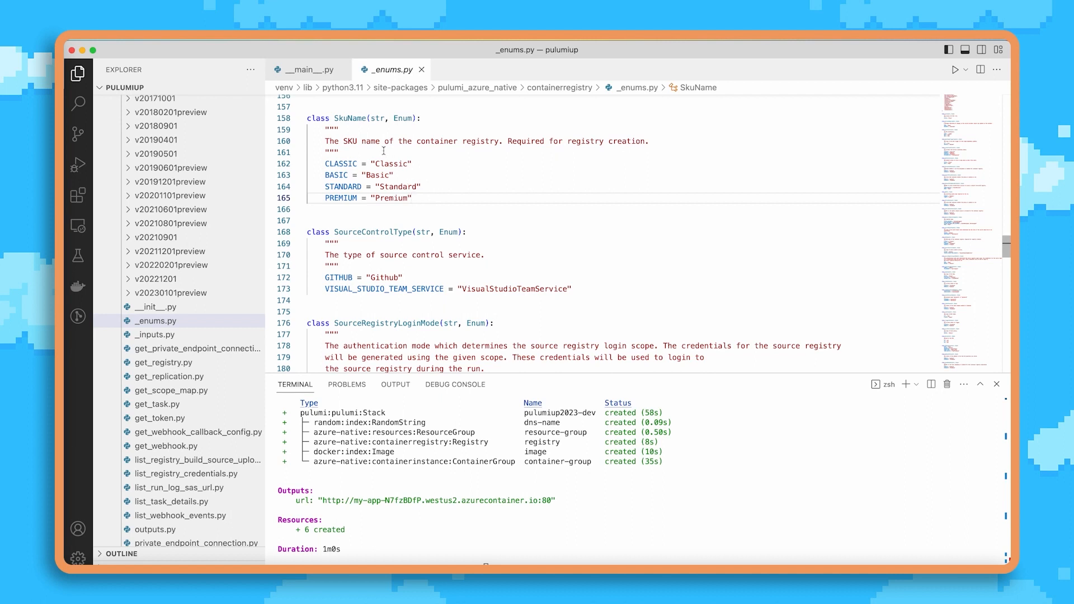
Step: Return to __main__.py after reading the SkuName enum values in _enums.py
left_click(309, 70)
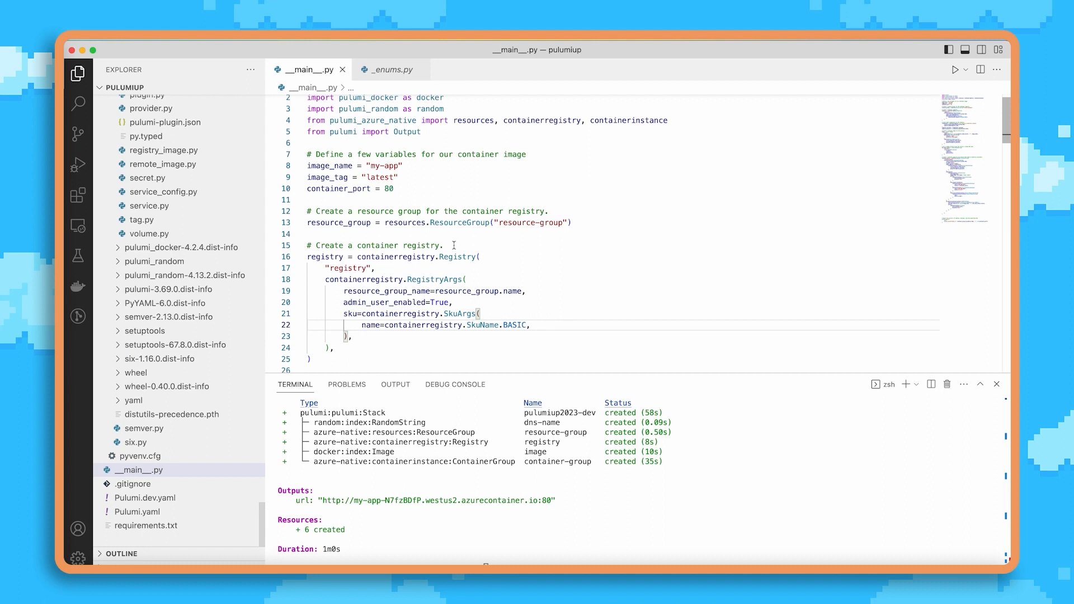
mouse_move(509, 277)
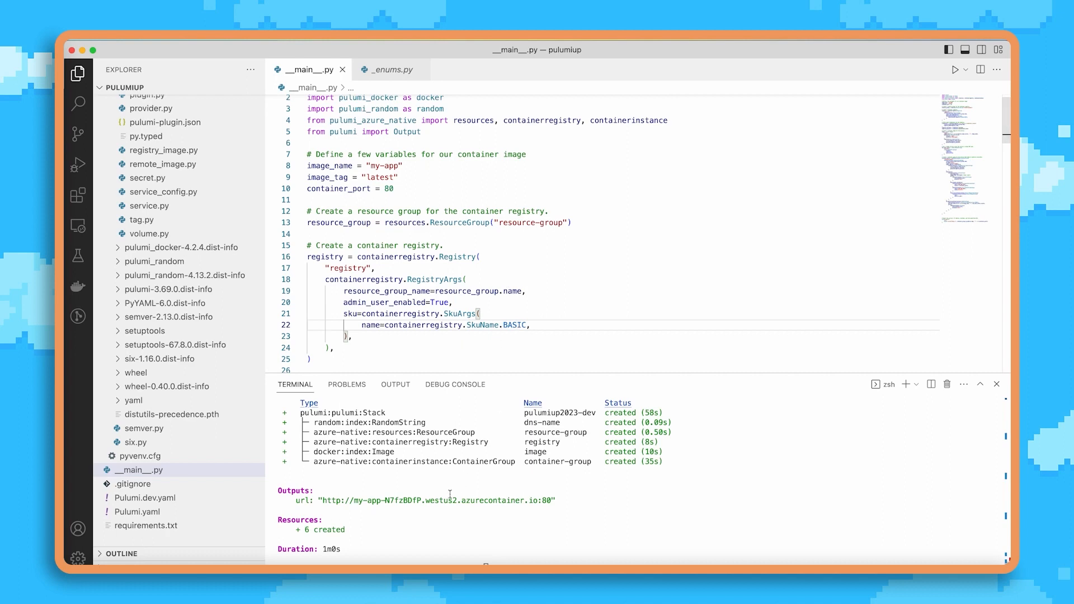
Step: Open the deployed app's URL from the terminal outputs and view its Hello, world! page
left_click(424, 500)
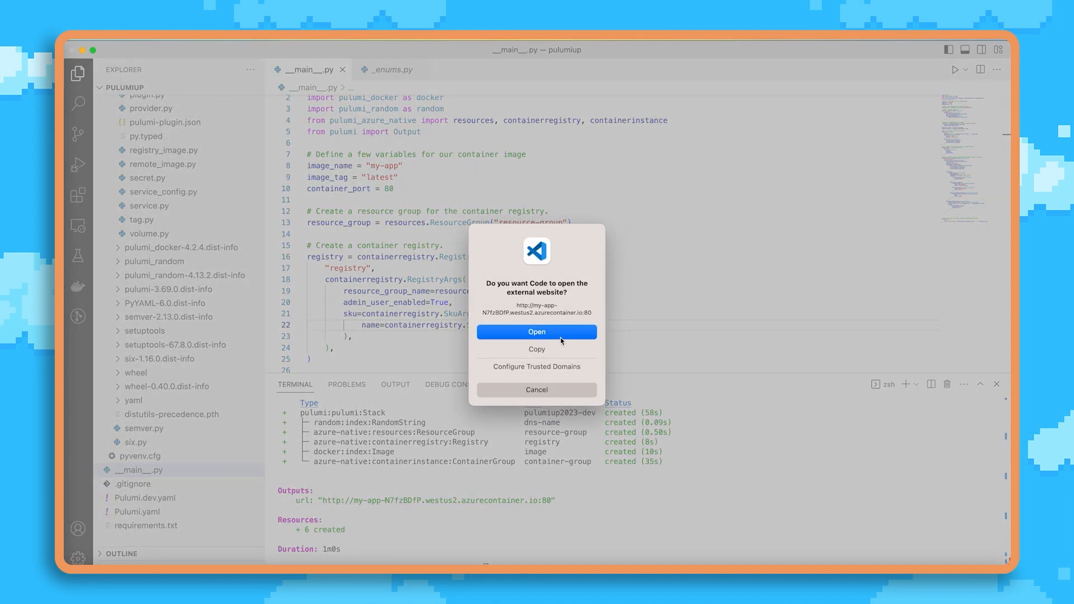
left_click(536, 332)
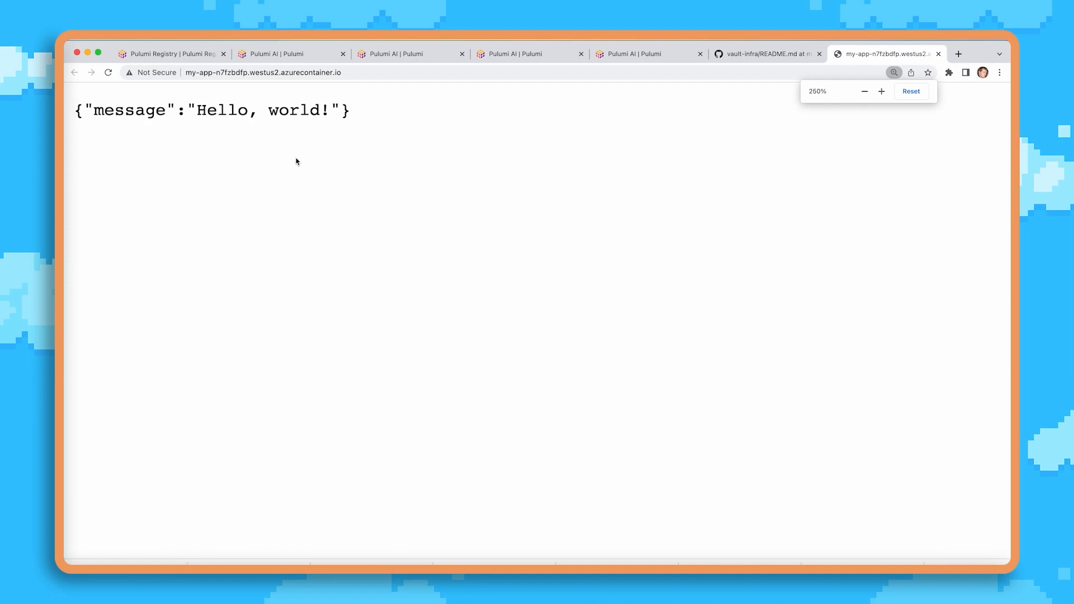
left_click(911, 91)
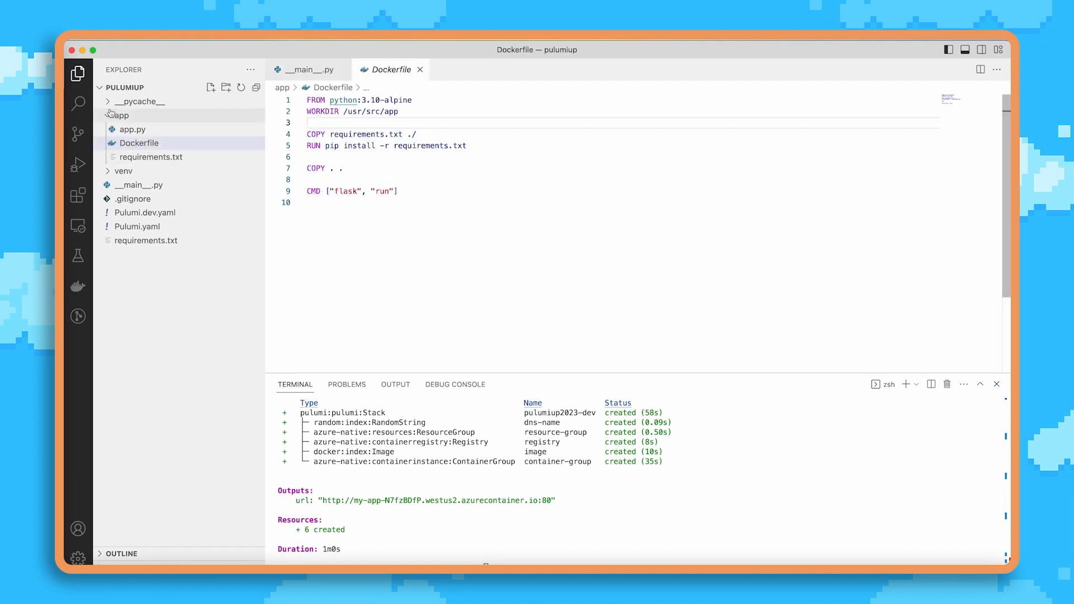
Step: Open app.py from the app folder and change its message to "Hello, PulumiUP!"
left_click(133, 130)
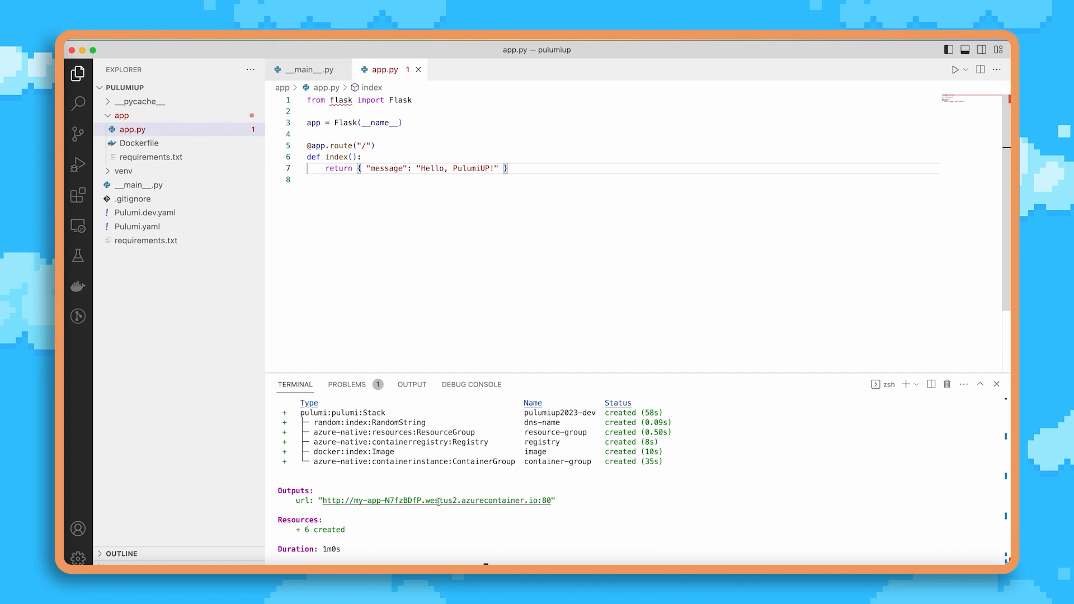
mouse_move(437, 500)
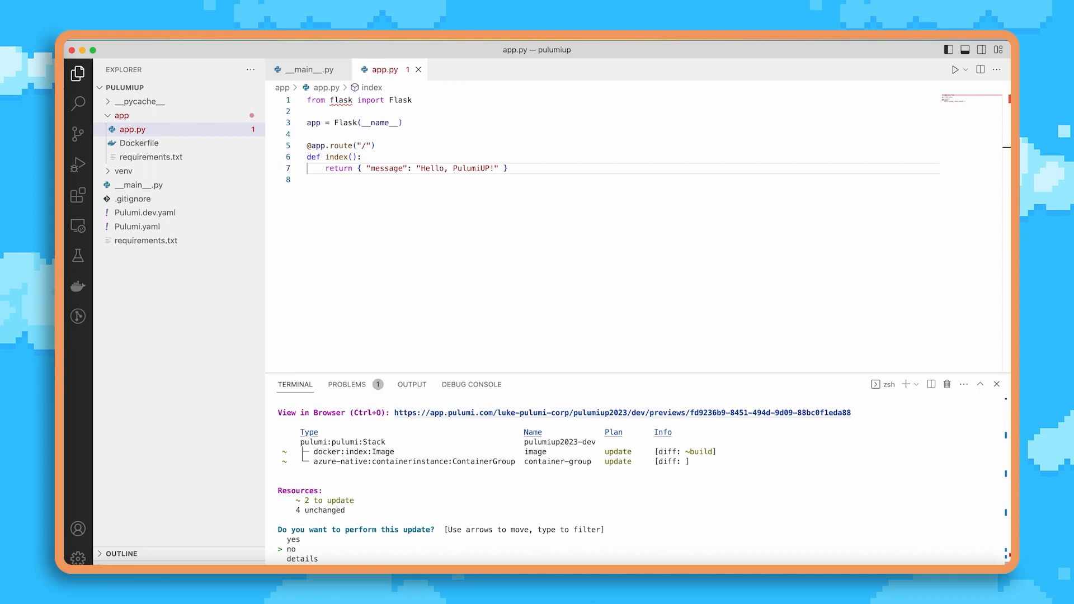
mouse_move(445, 519)
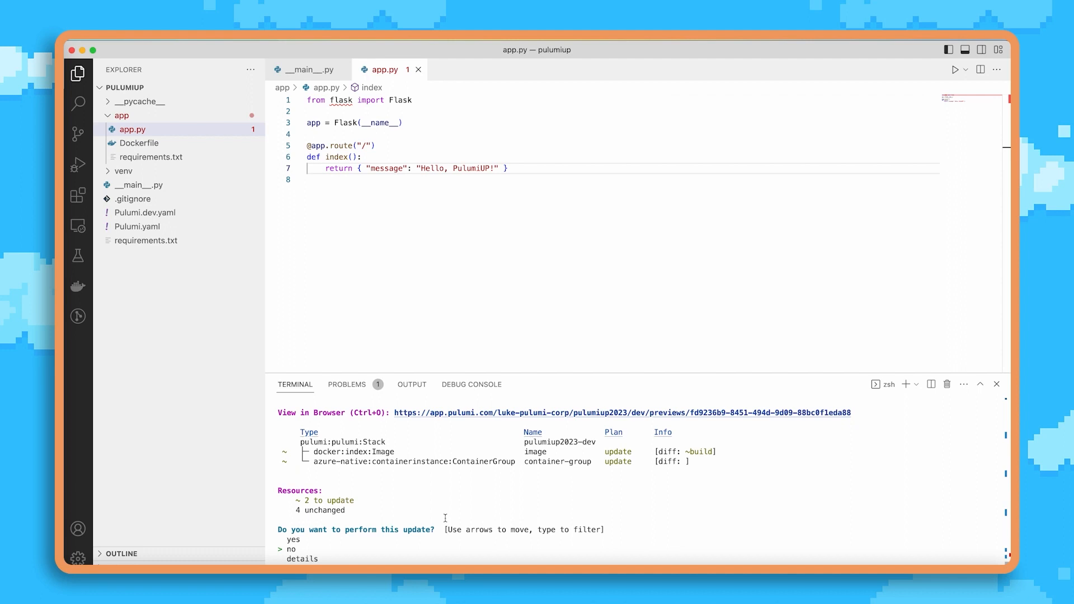